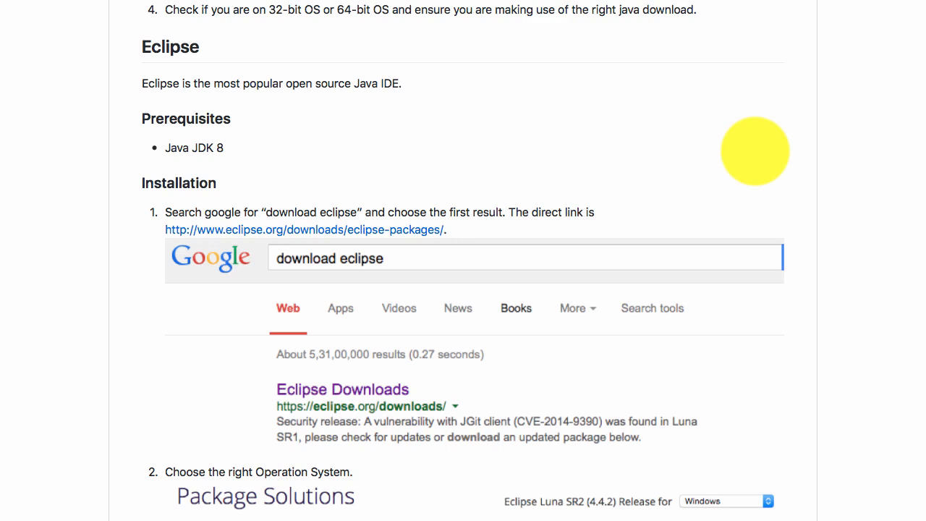
scroll(down, 3)
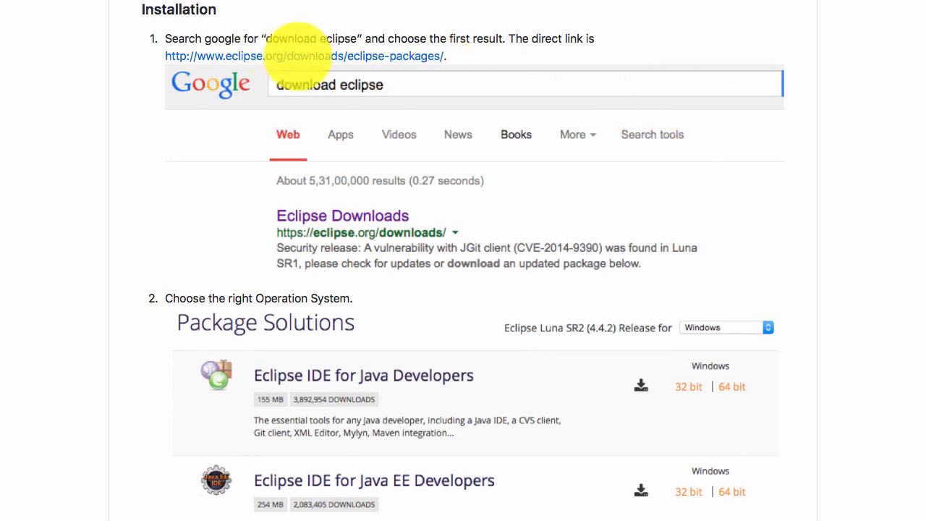
mouse_move(326, 231)
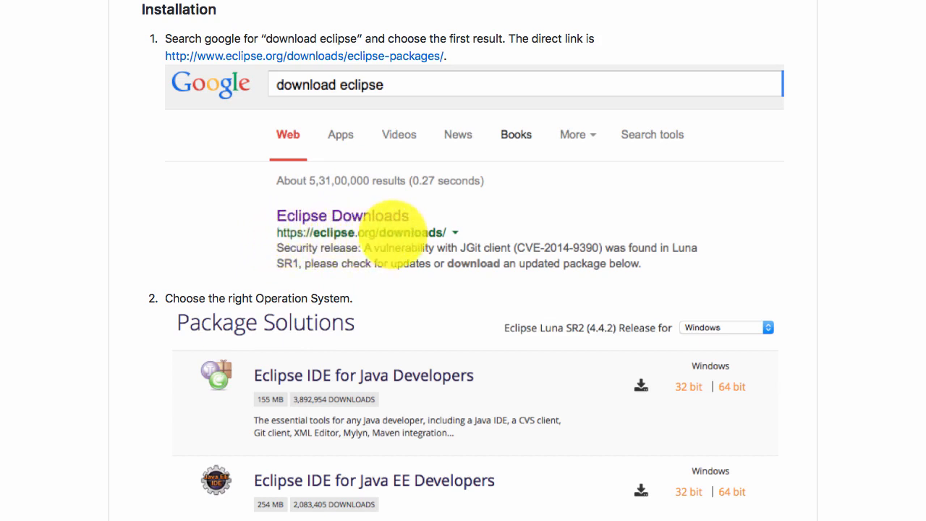
mouse_move(374, 144)
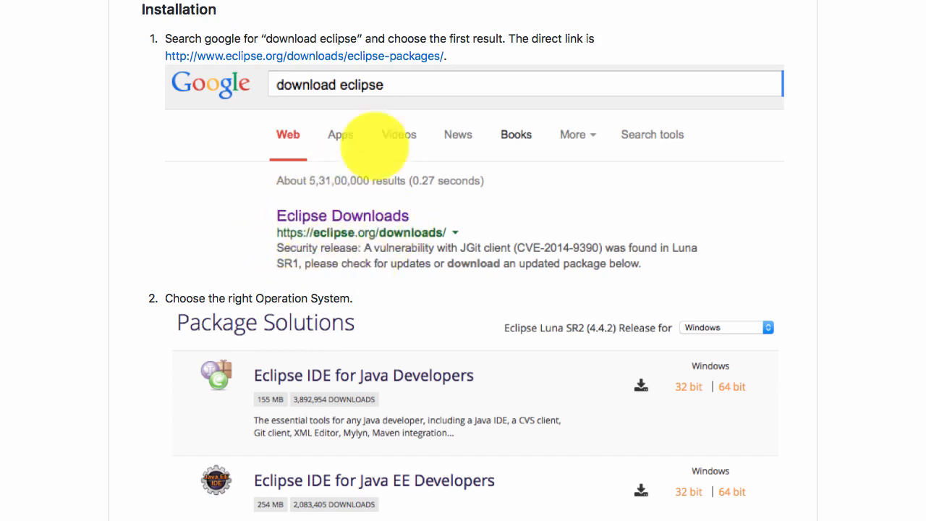
scroll(down, 3)
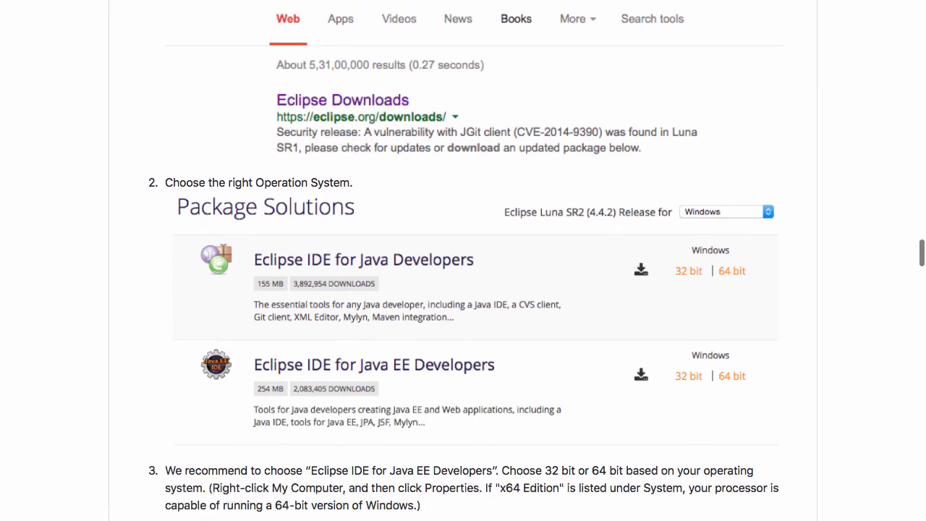
scroll(down, 3)
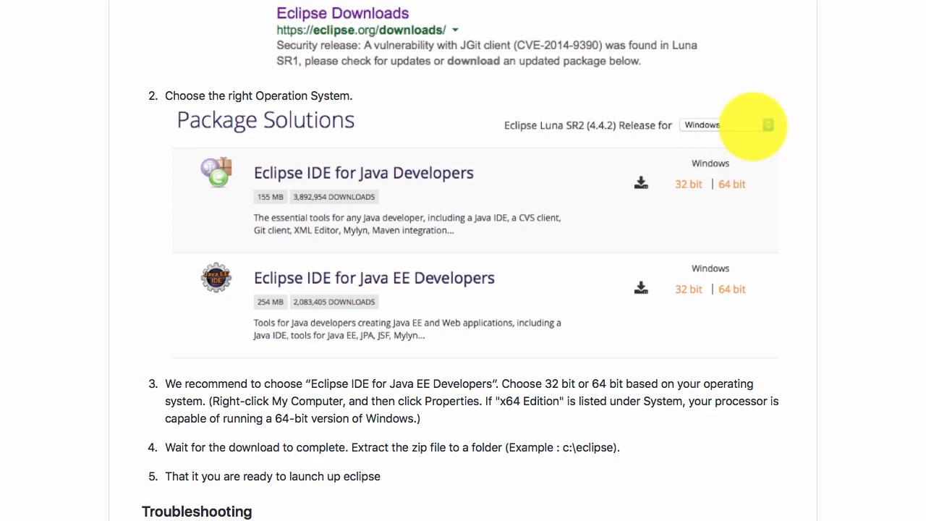
scroll(down, 3)
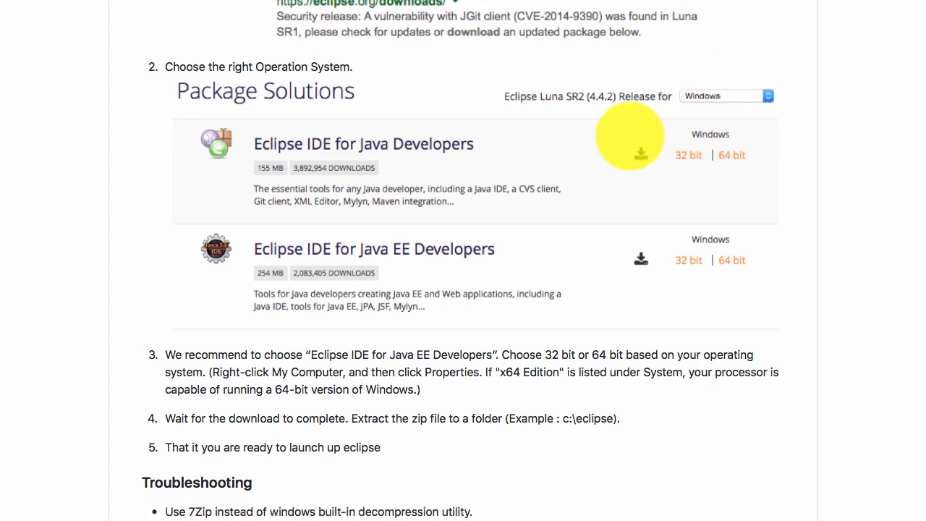
mouse_move(330, 145)
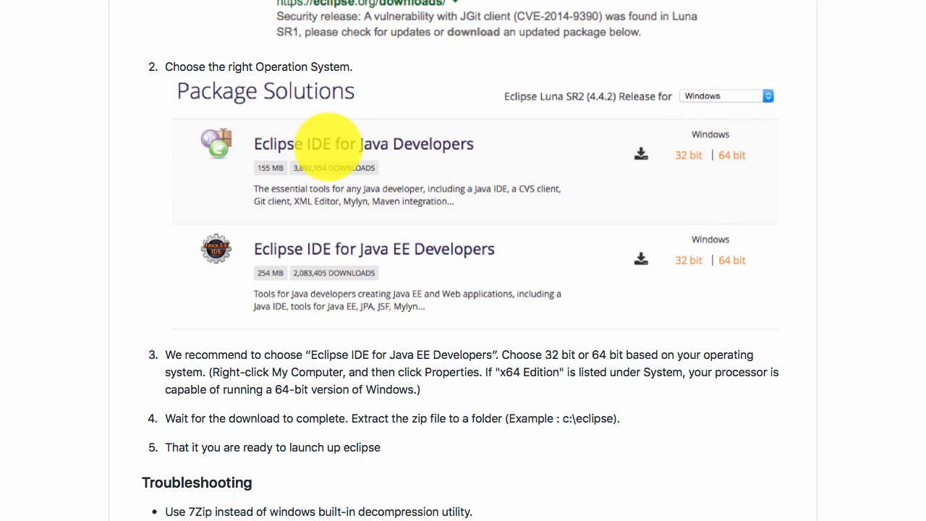
mouse_move(421, 255)
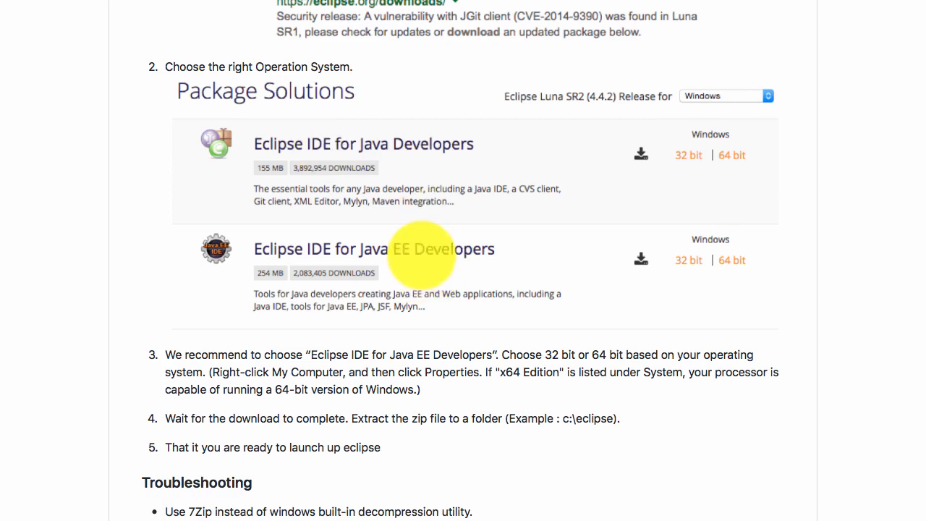
mouse_move(278, 253)
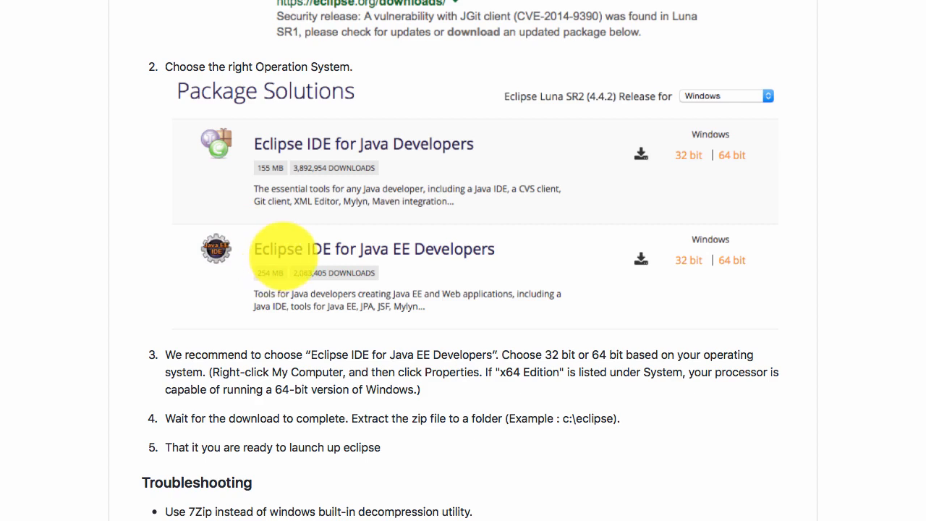
mouse_move(456, 254)
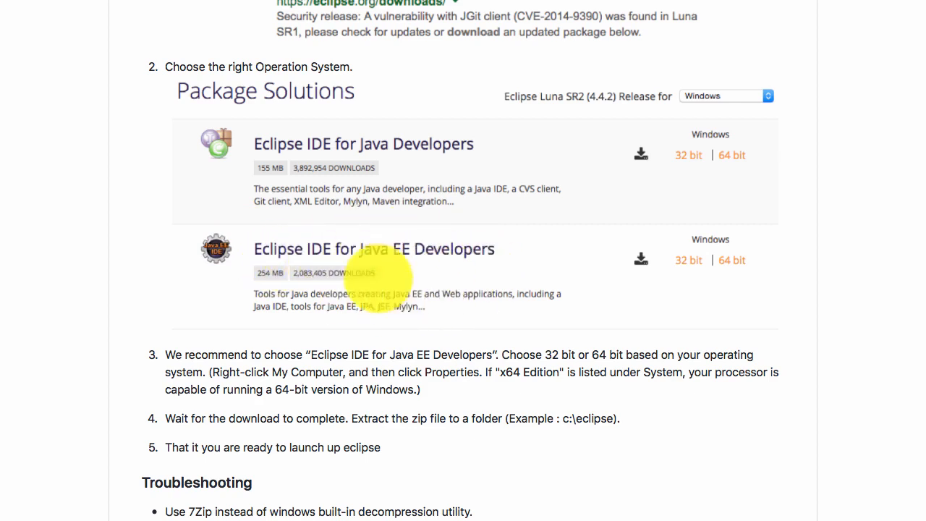
mouse_move(417, 258)
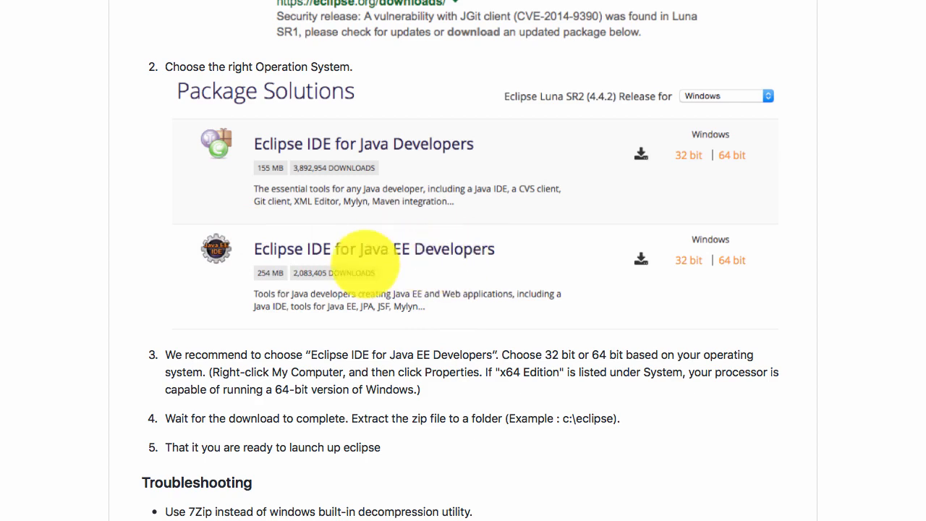
mouse_move(272, 234)
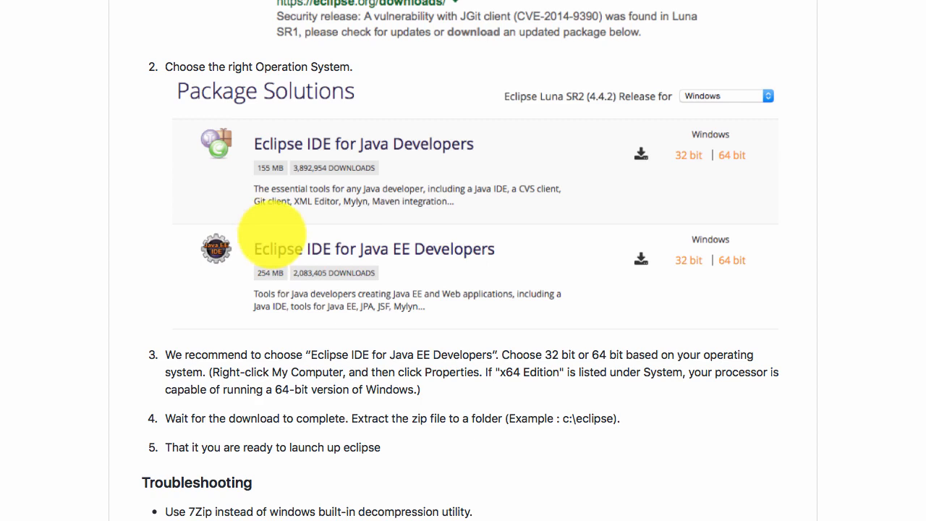
mouse_move(384, 147)
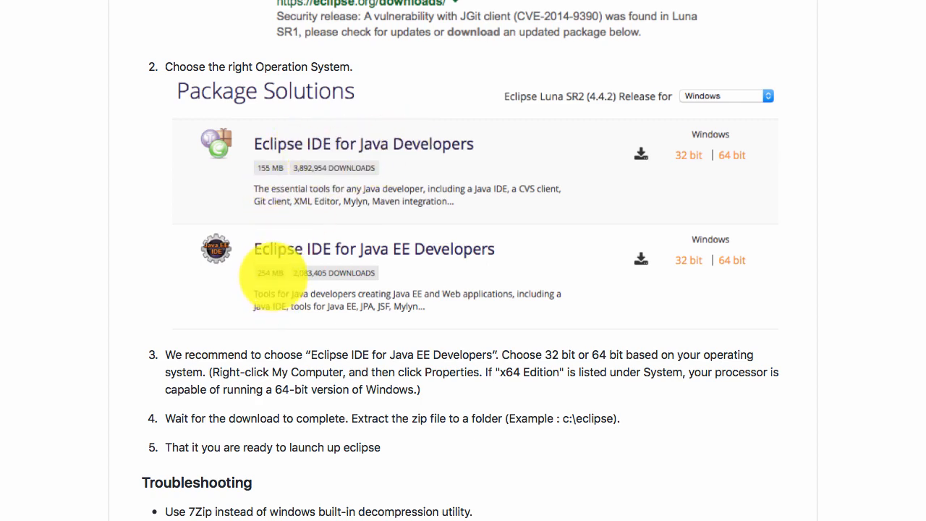
mouse_move(282, 171)
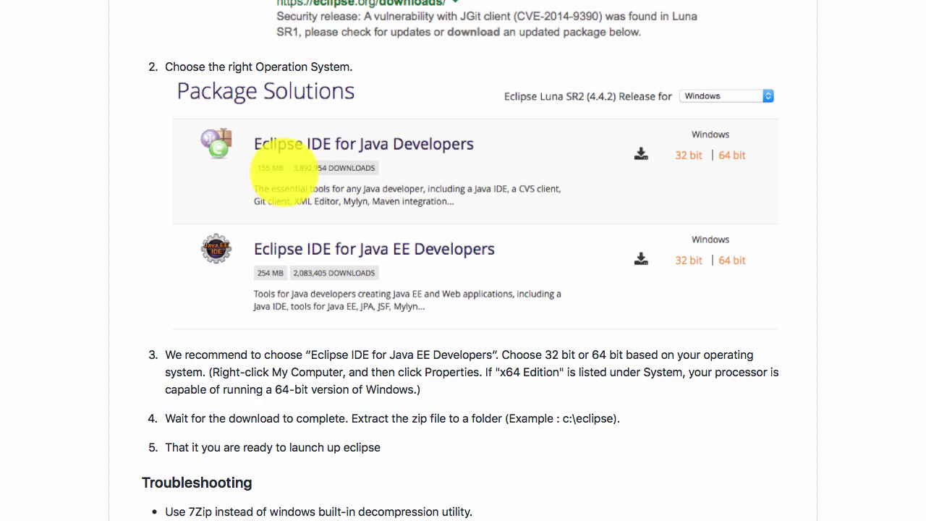
mouse_move(355, 253)
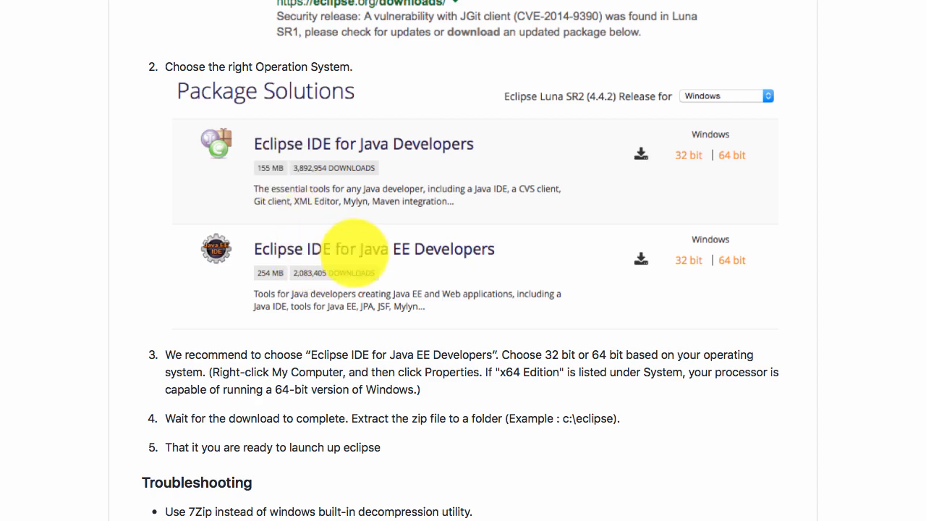
mouse_move(416, 253)
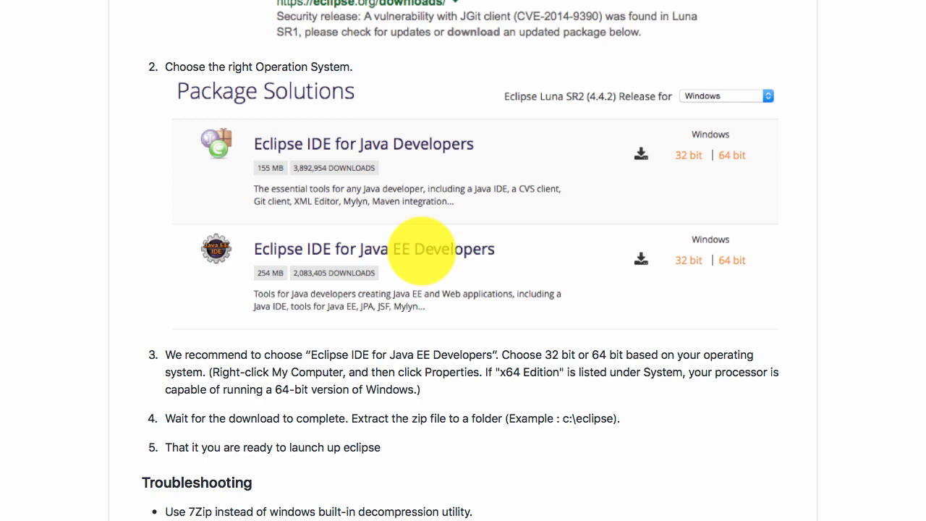
mouse_move(691, 261)
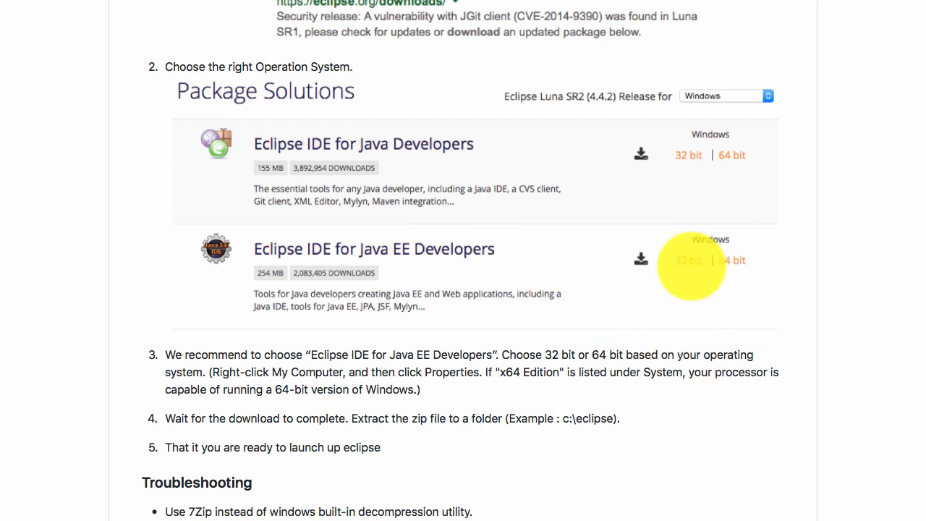
mouse_move(677, 249)
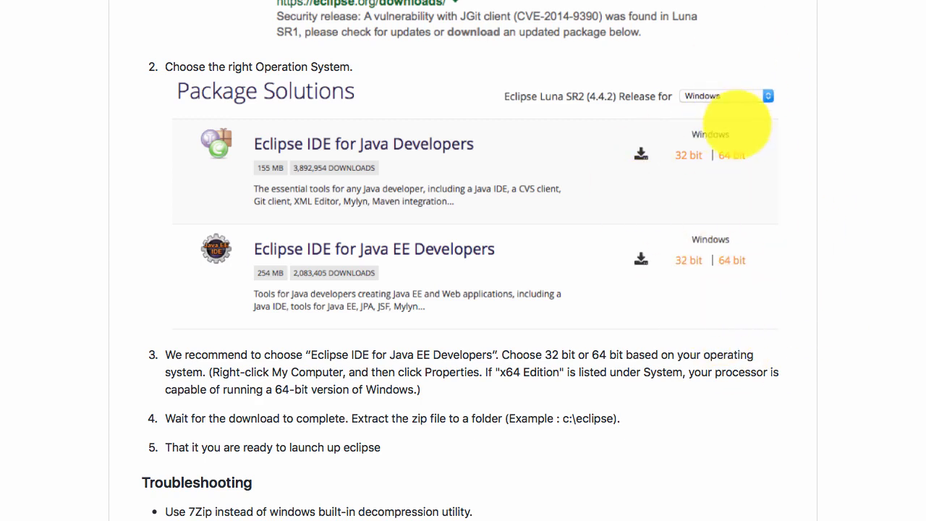
mouse_move(384, 170)
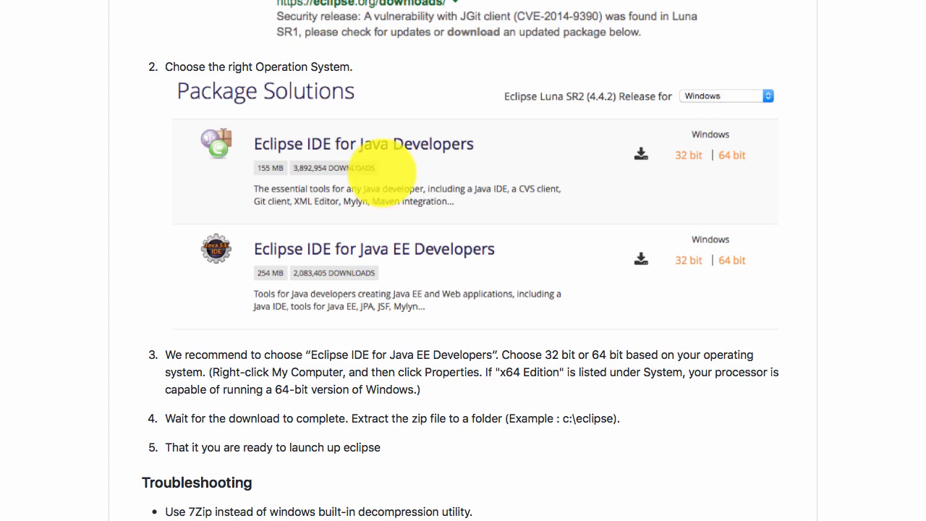
mouse_move(391, 192)
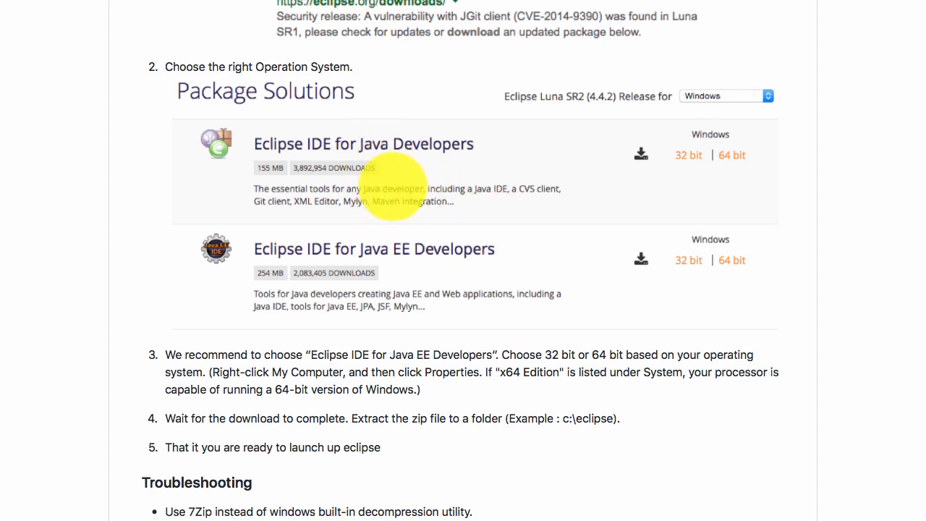
mouse_move(374, 143)
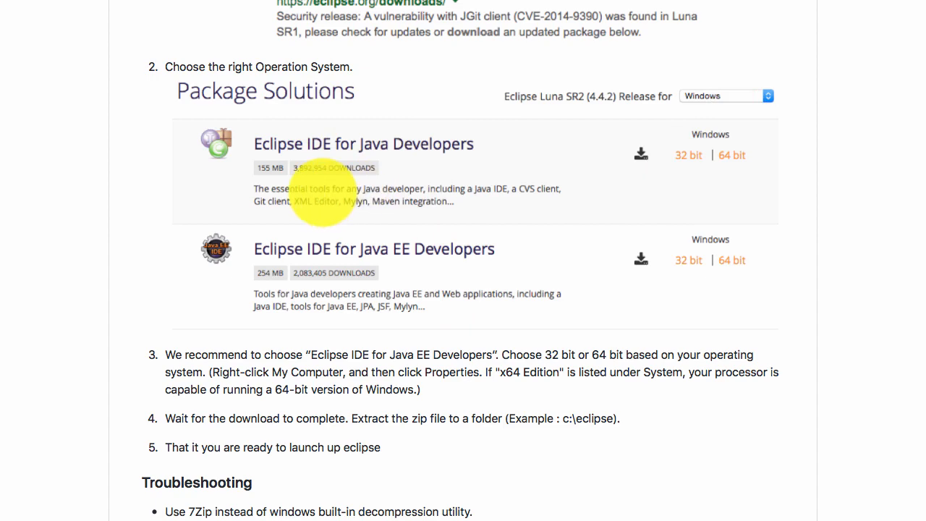
scroll(up, 3)
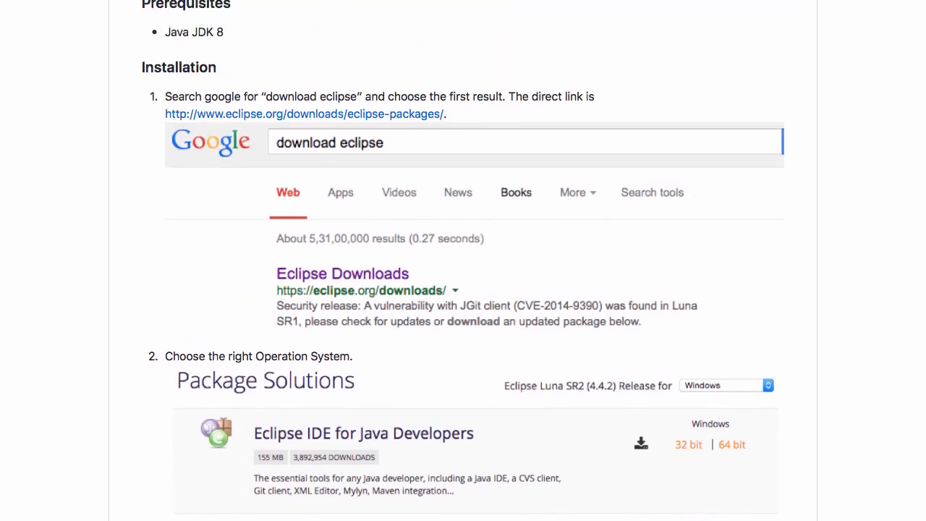
scroll(down, 3)
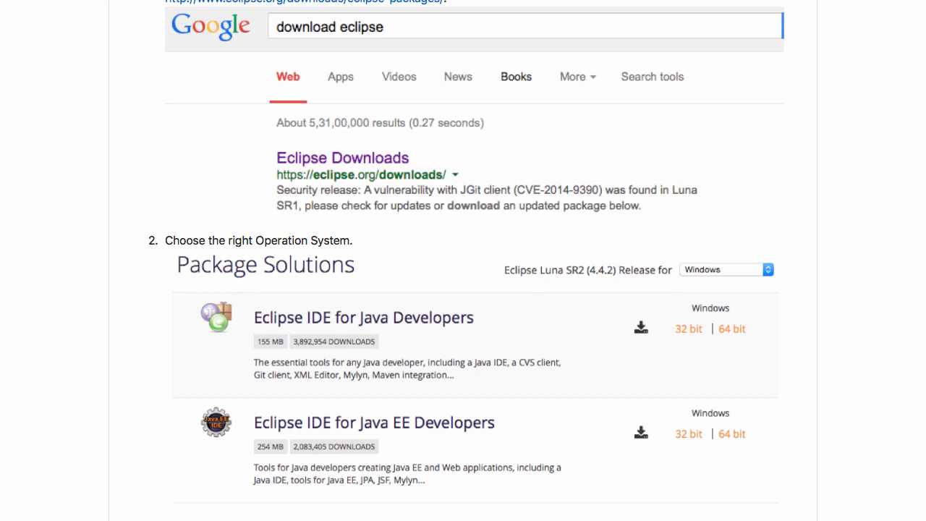
scroll(down, 3)
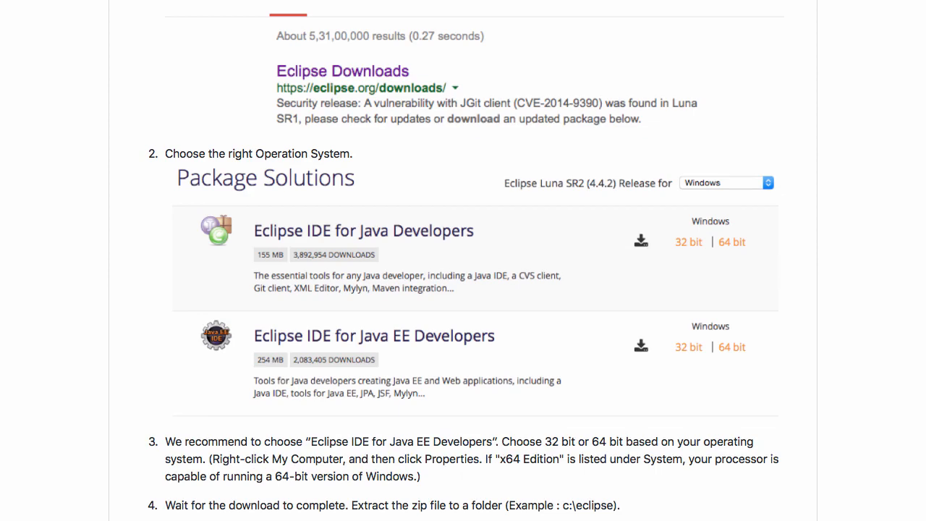
scroll(down, 3)
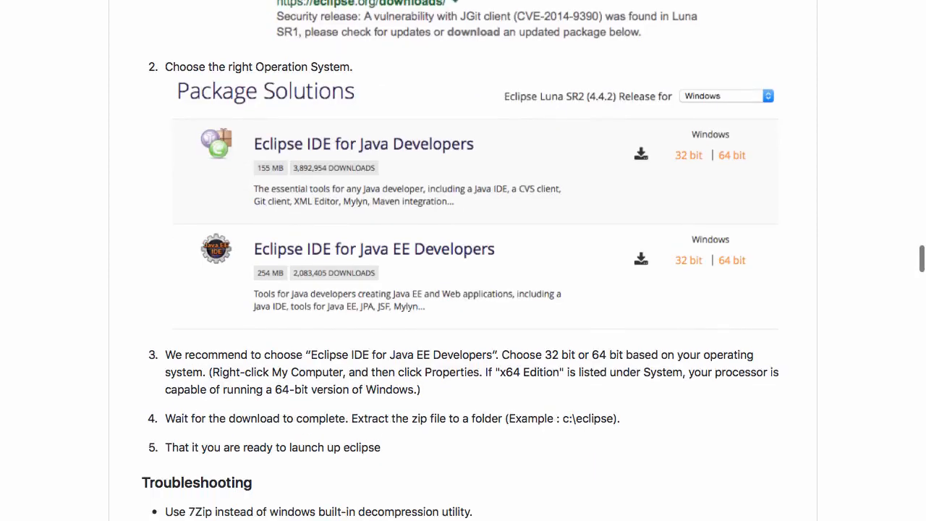
scroll(down, 3)
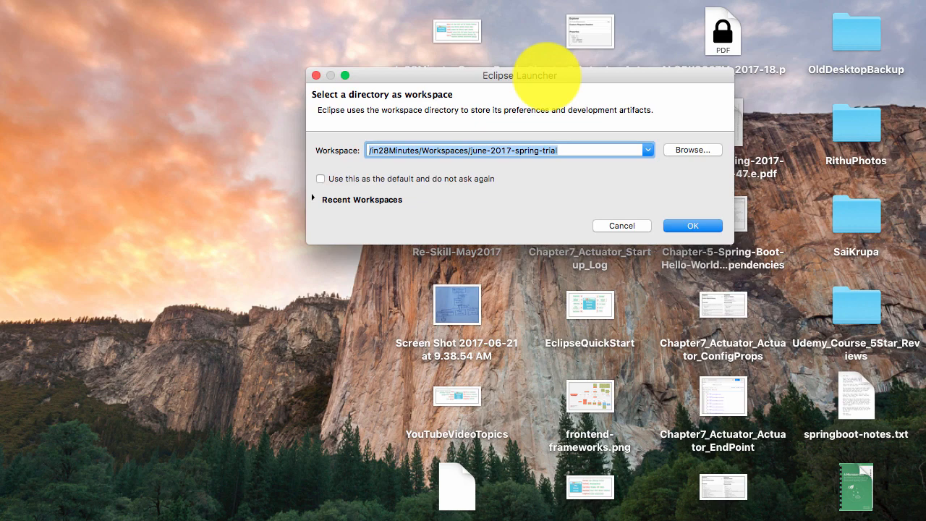
mouse_move(435, 87)
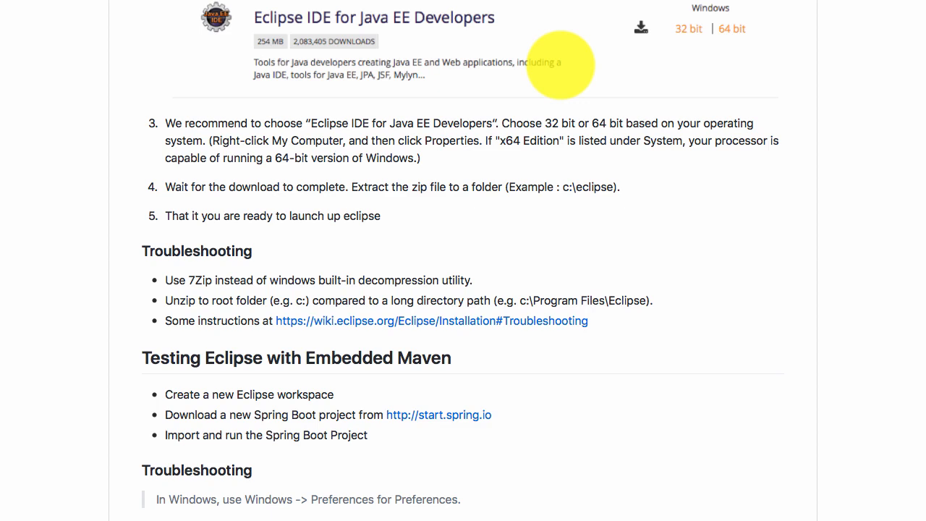
scroll(down, 3)
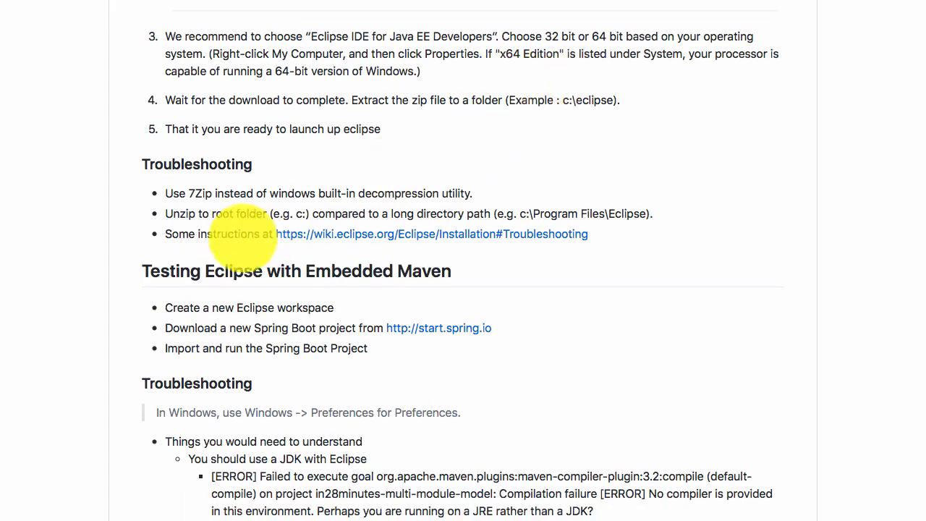
mouse_move(243, 194)
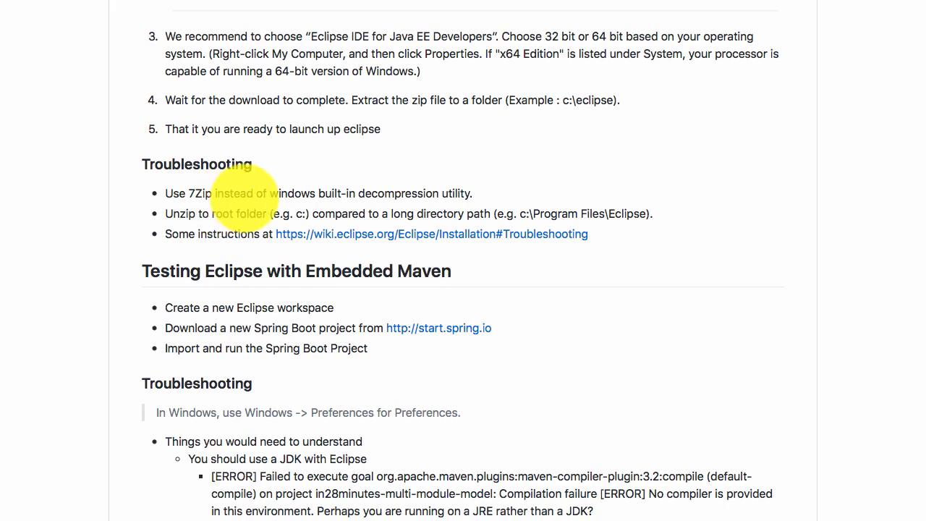
mouse_move(449, 196)
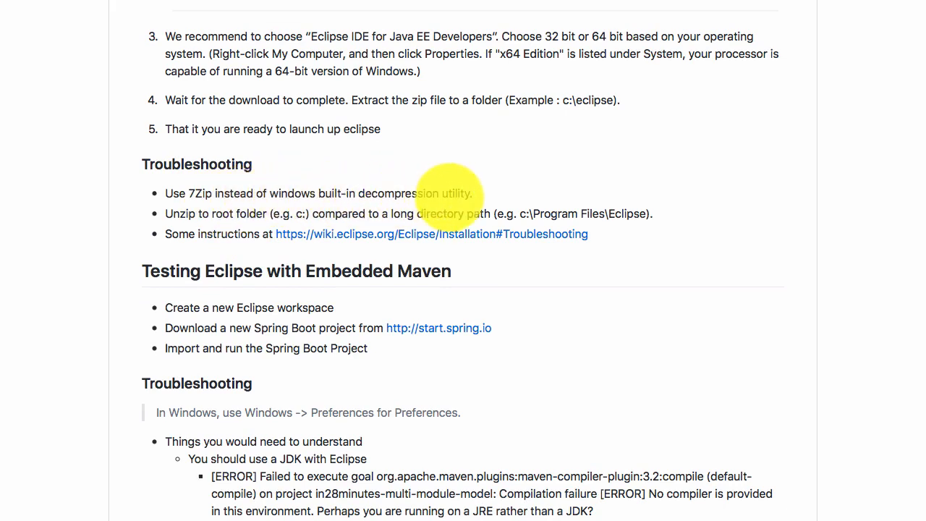
mouse_move(455, 194)
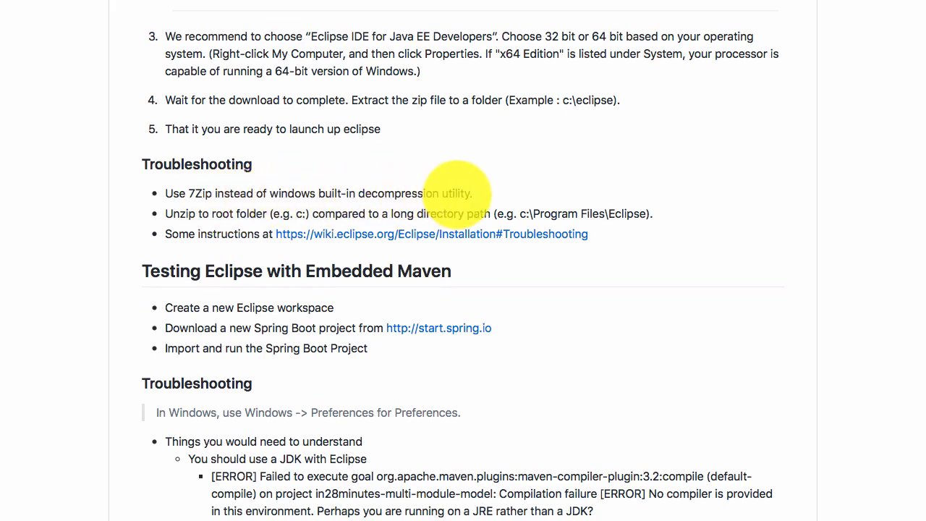
mouse_move(289, 200)
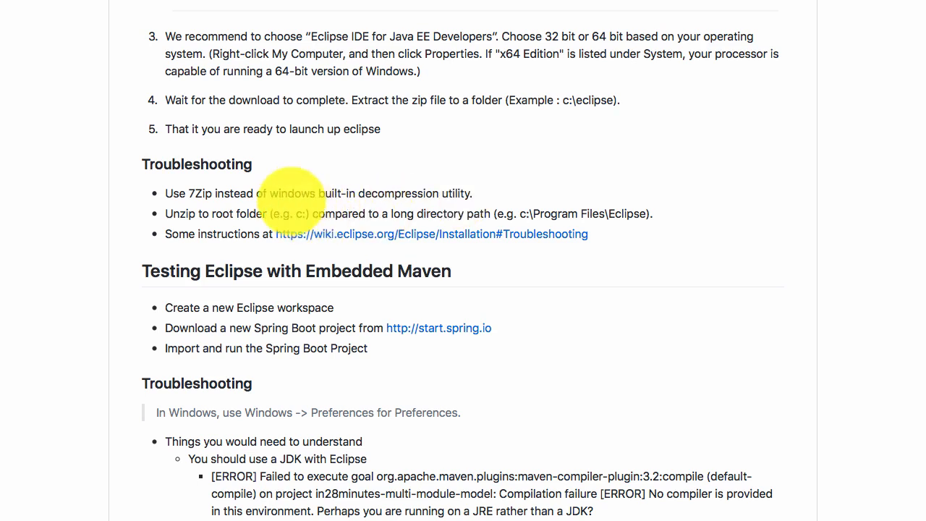
mouse_move(376, 173)
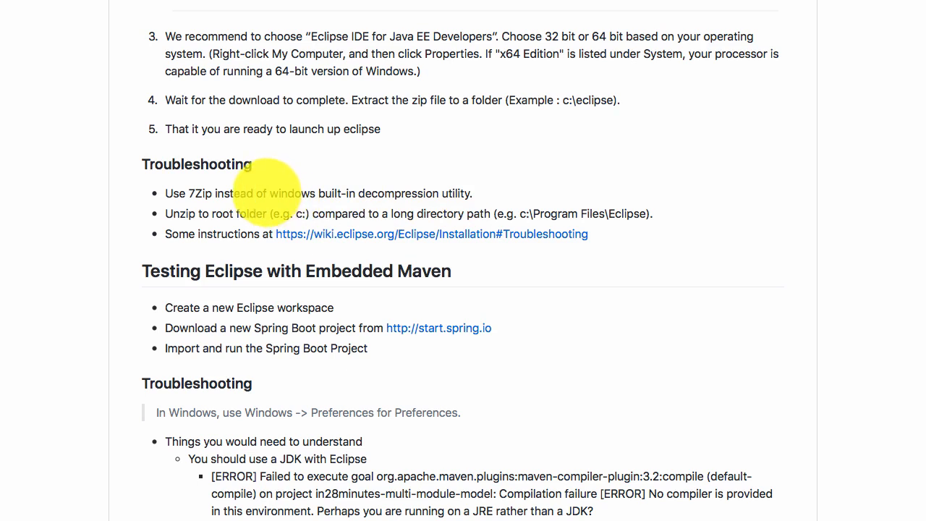
mouse_move(203, 191)
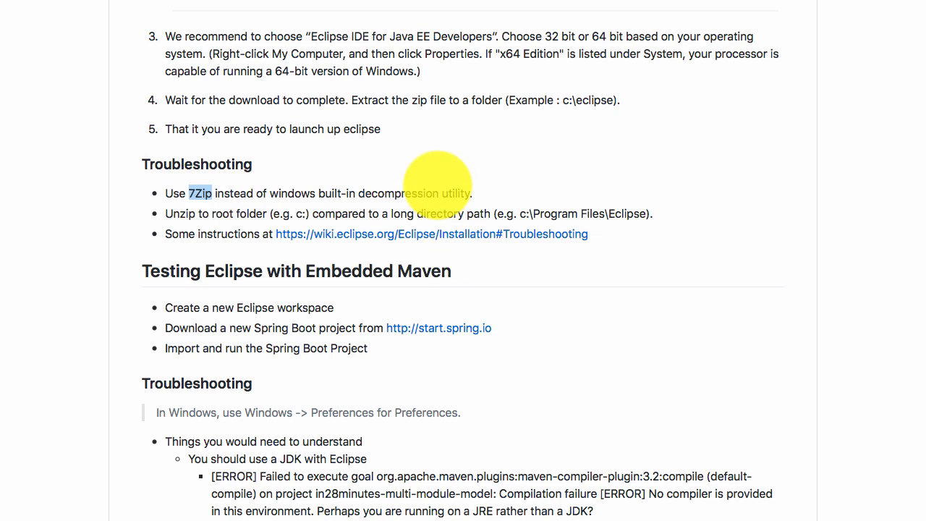
mouse_move(383, 150)
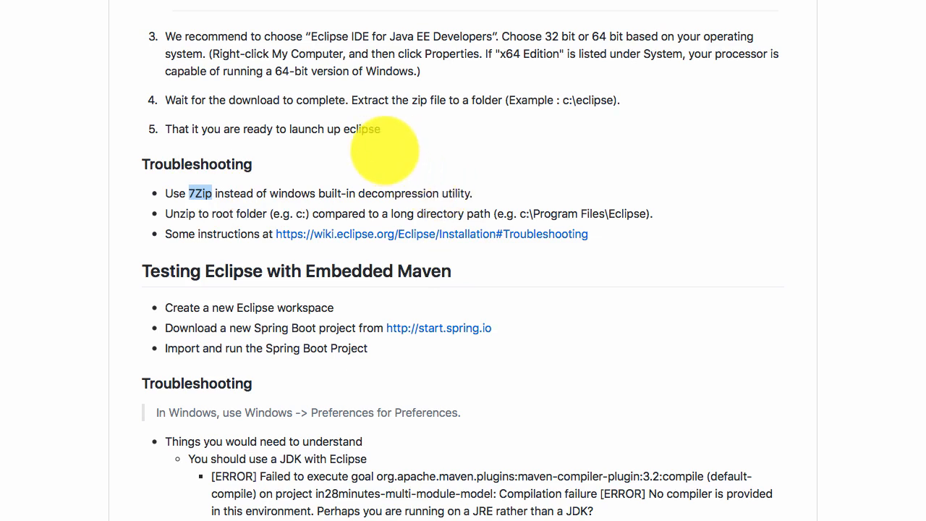
mouse_move(275, 214)
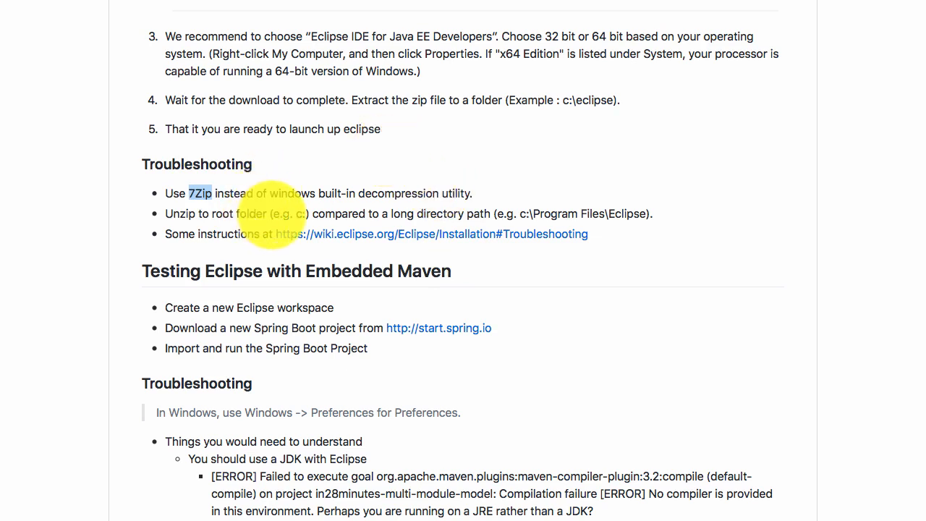
mouse_move(296, 210)
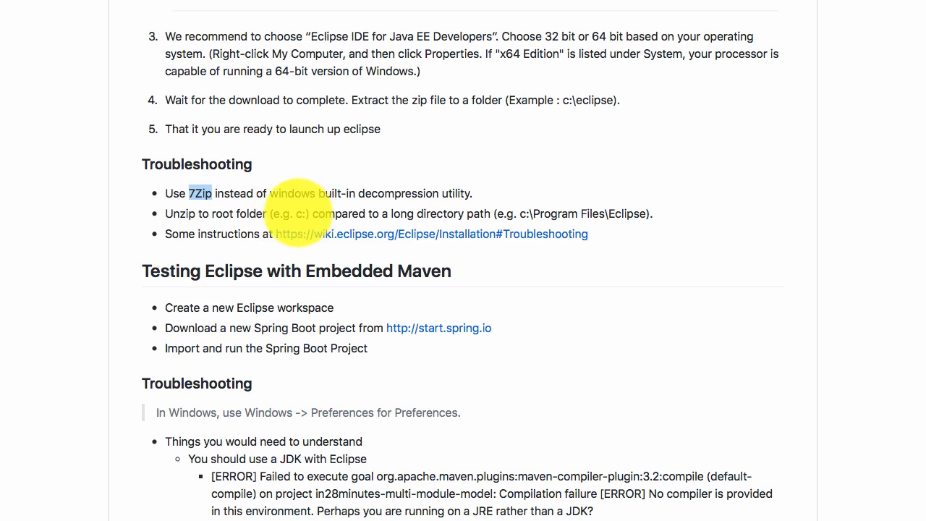
mouse_move(571, 203)
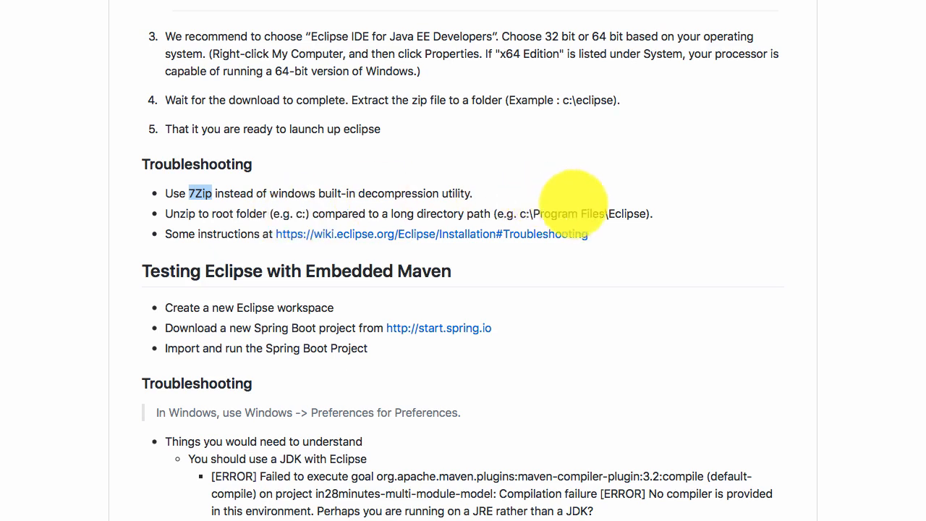
mouse_move(518, 215)
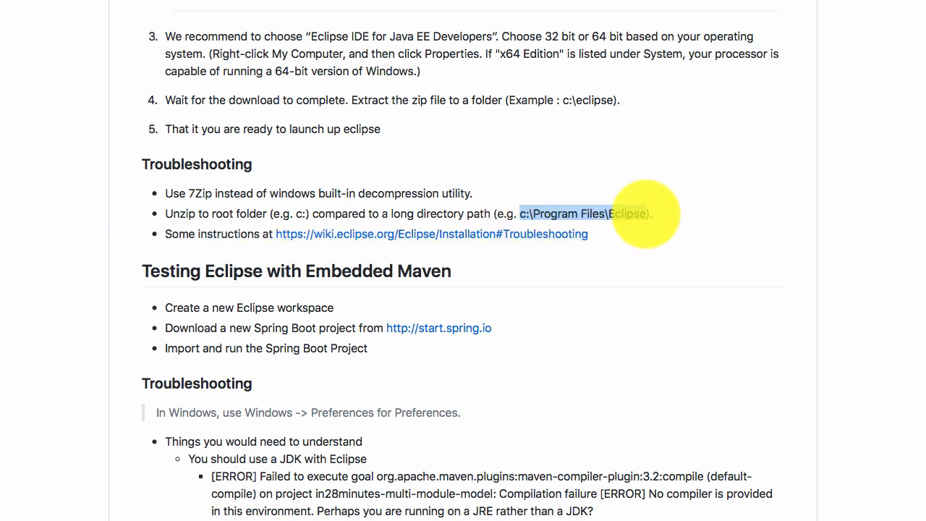
mouse_move(579, 210)
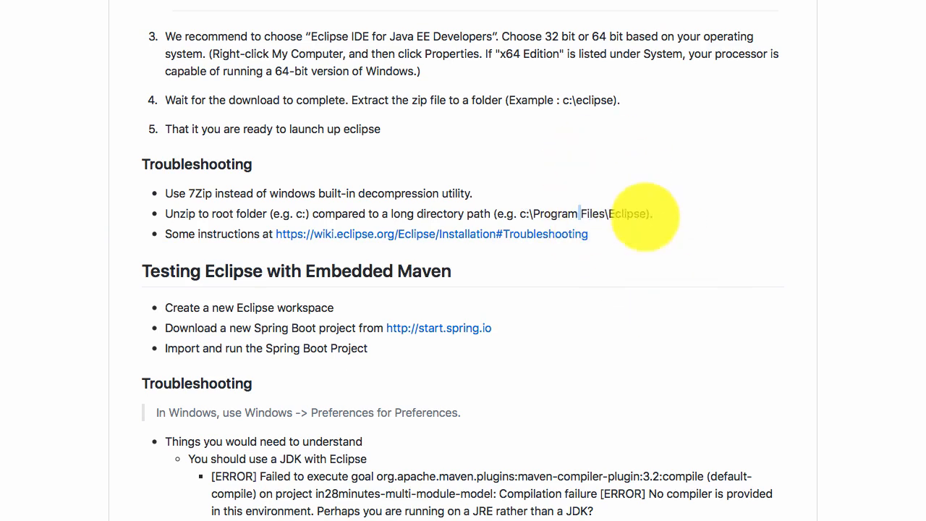
mouse_move(572, 191)
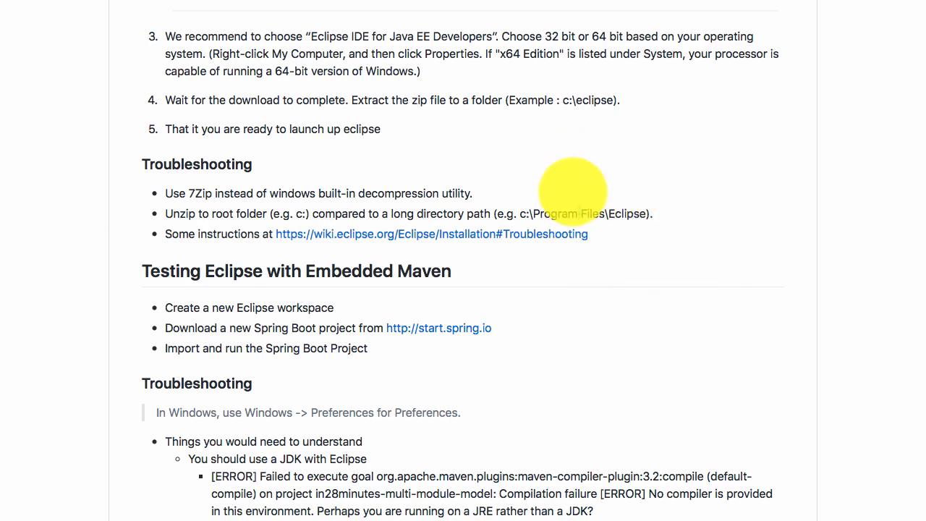